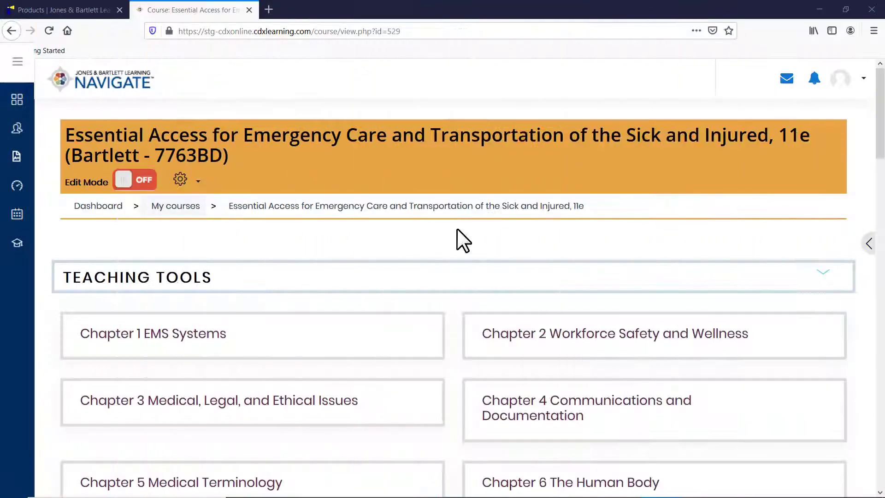
Go into the EMS Procedures tile of the Emergency Care course page
scroll("down", 3)
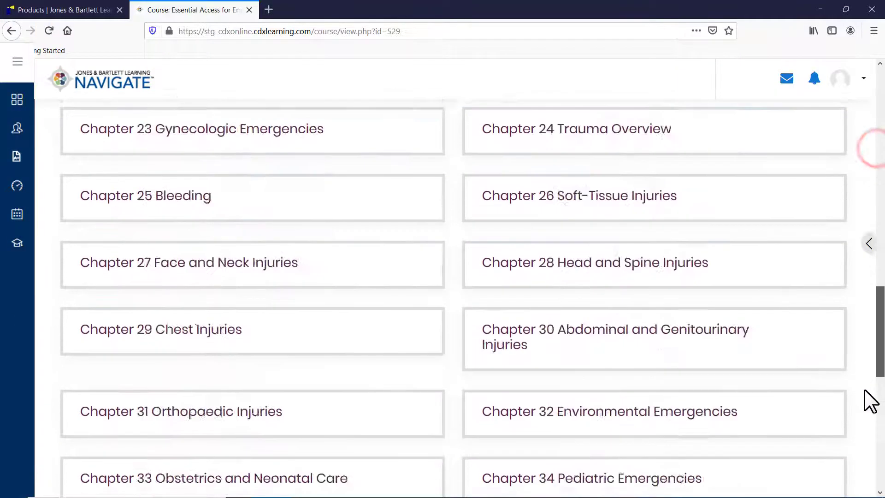
scroll("down", 3)
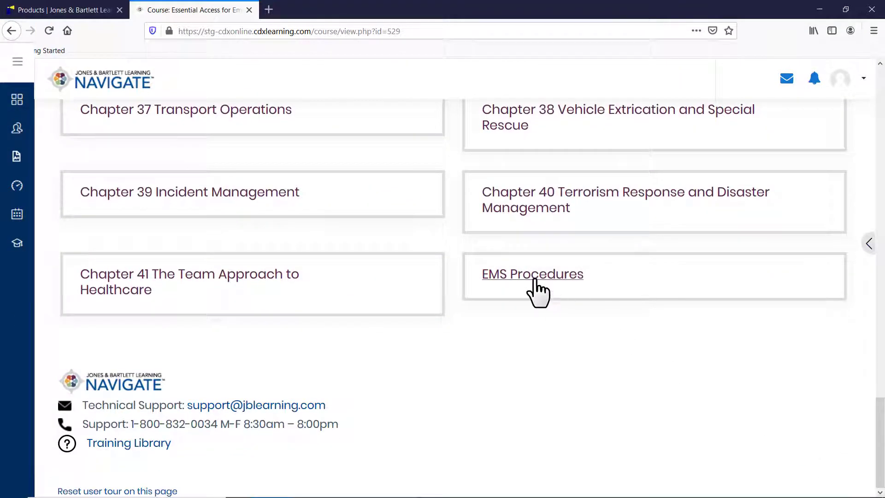
left_click(532, 274)
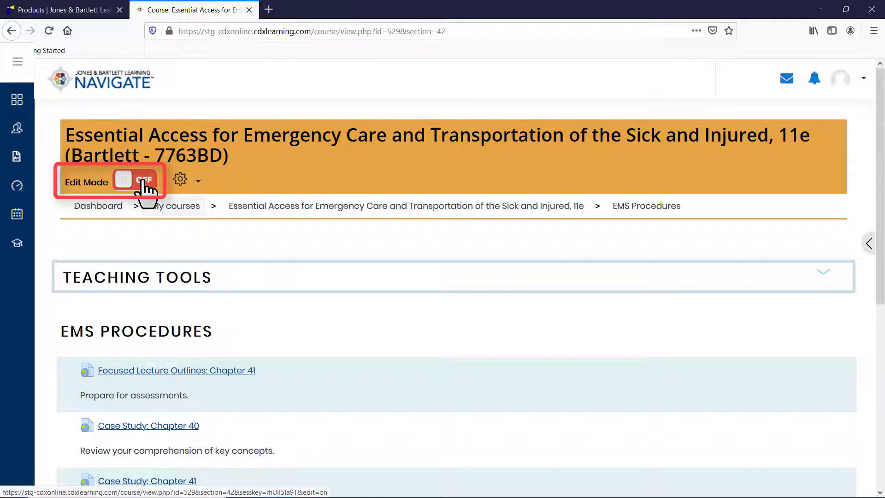
Switch Edit Mode ON so each EMS Procedures item shows editing options
left_click(135, 180)
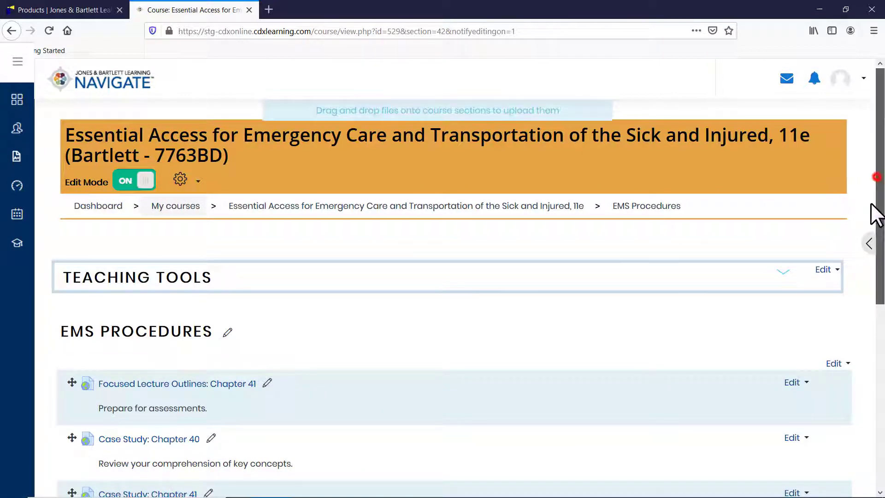
scroll("down", 3)
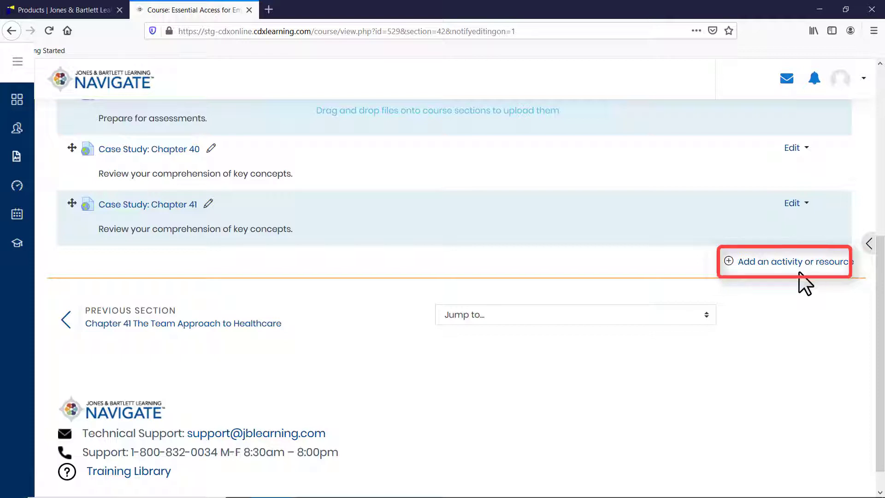
mouse_move(790, 261)
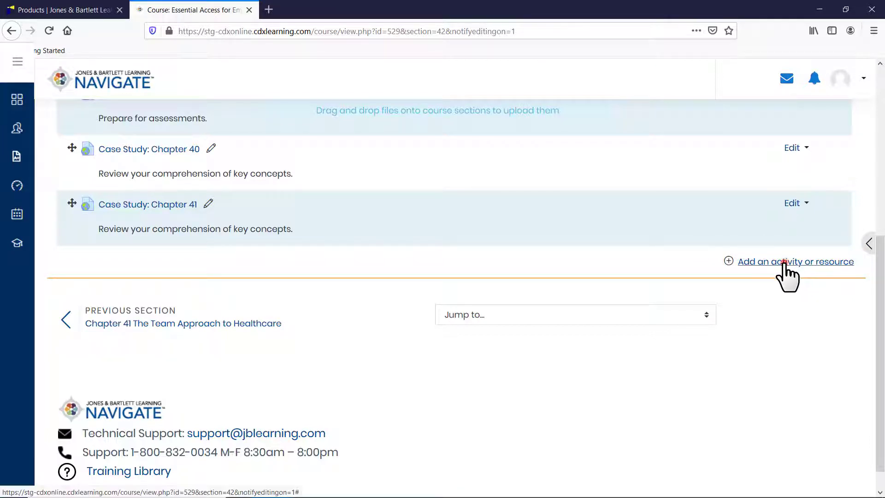
Add a new Page resource to EMS Procedures via Add an activity or resource
left_click(795, 261)
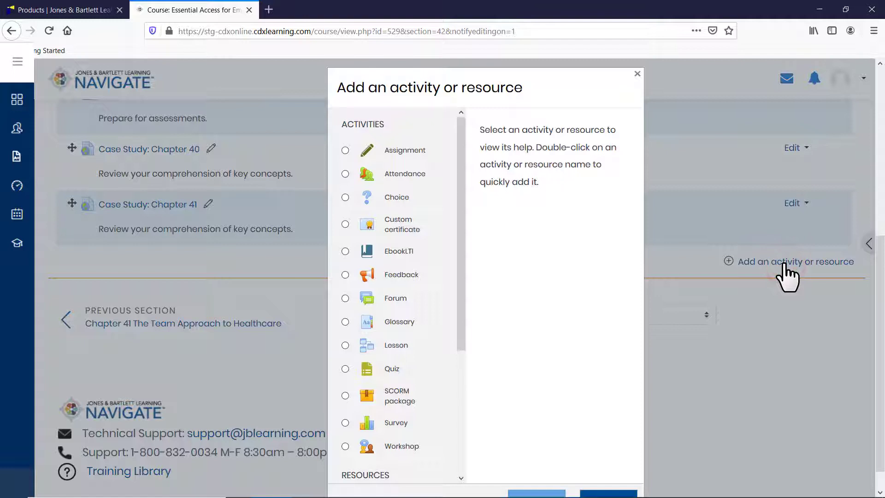
mouse_move(483, 194)
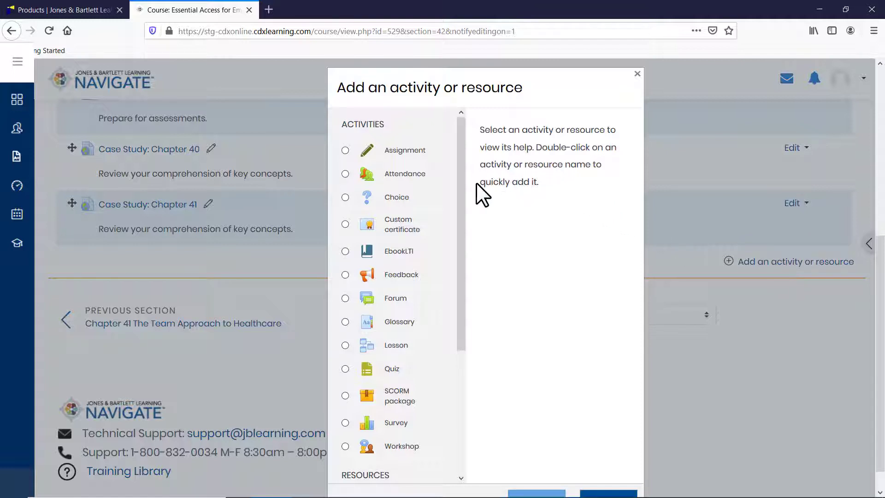
scroll("down", 3)
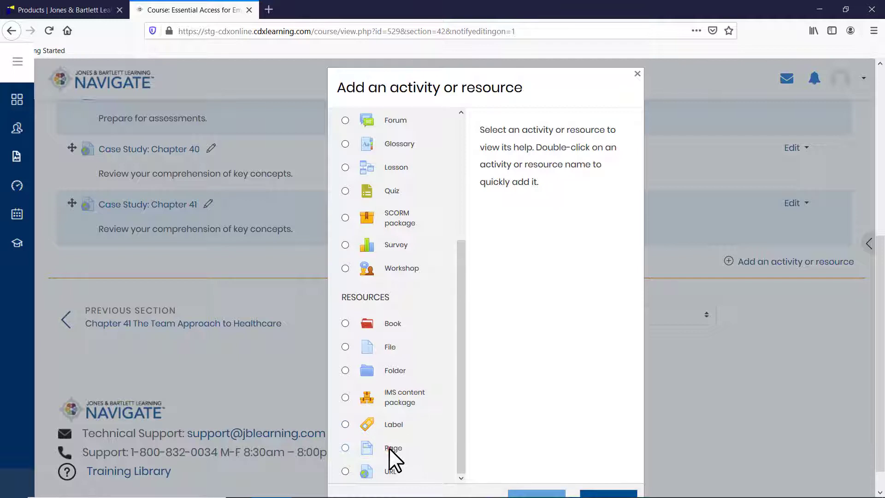
left_click(345, 448)
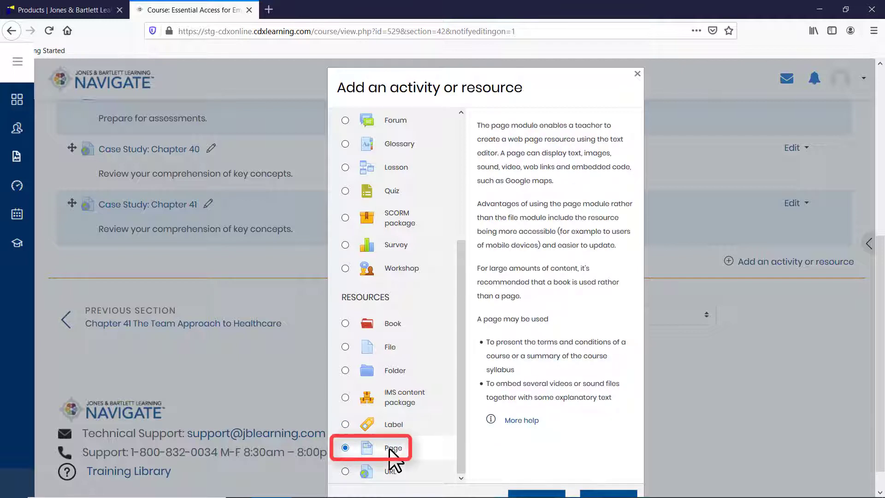
scroll("down", 3)
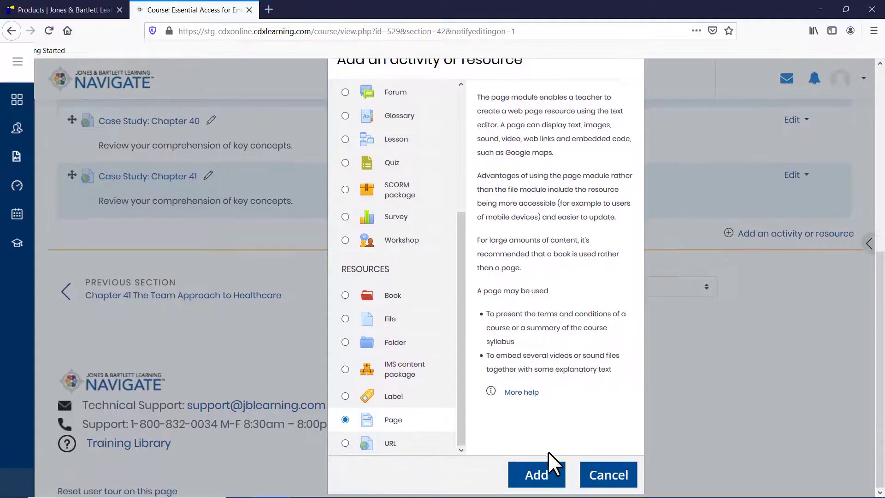
left_click(535, 473)
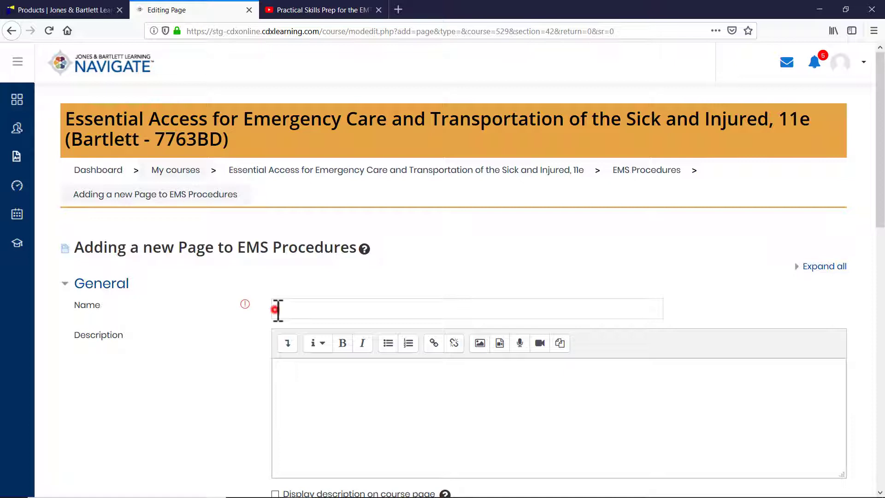
Name the page 'Practical Skills Prep for the EMT' and describe it as demonstrating all required EMT skills
type("Practical Skills Prep for the EMT")
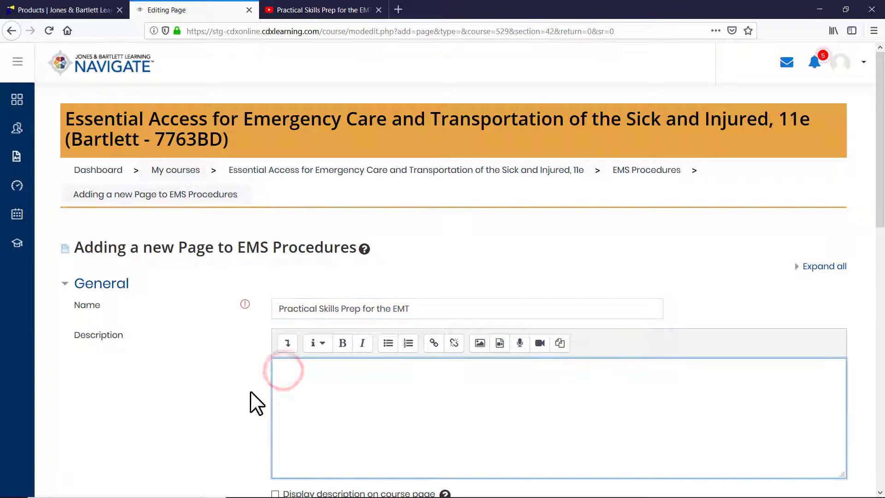
type("The Practical Skills Prep for the EMT demonstrates all of the EMT skills required to pass the NREMT psychomotor exam. The video clips are provided in a setting which simulates an actual testing")
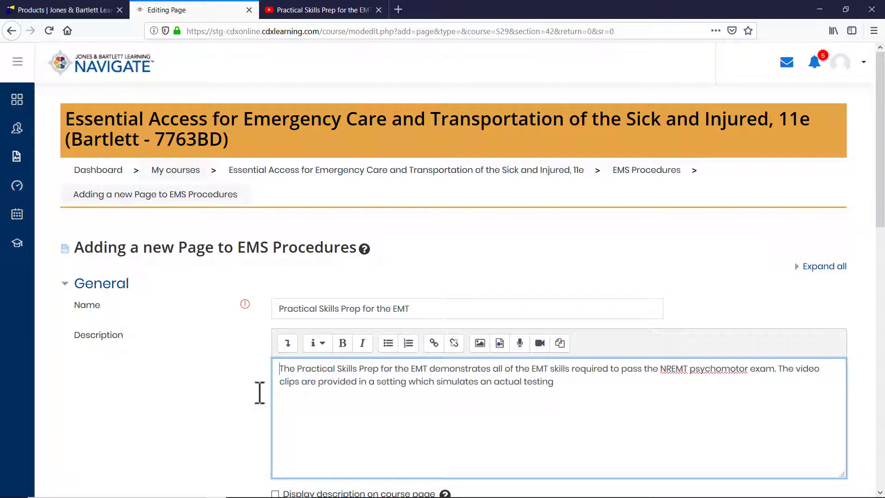
mouse_move(257, 403)
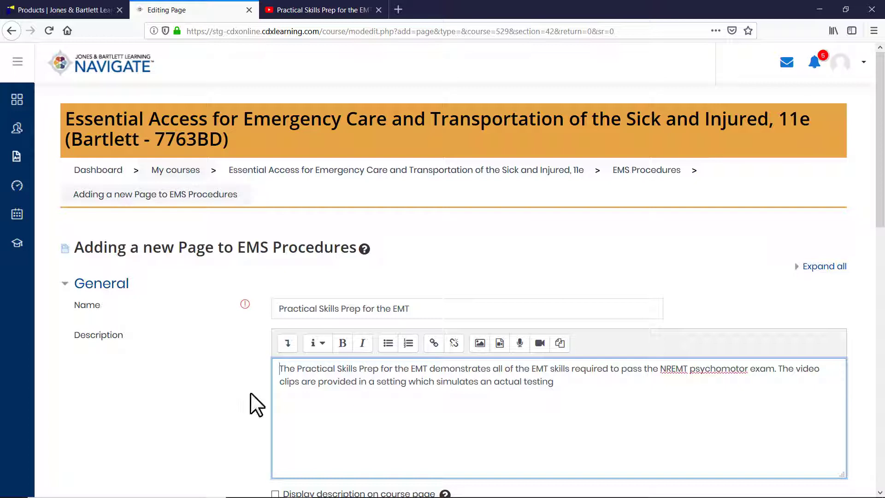
scroll("down", 3)
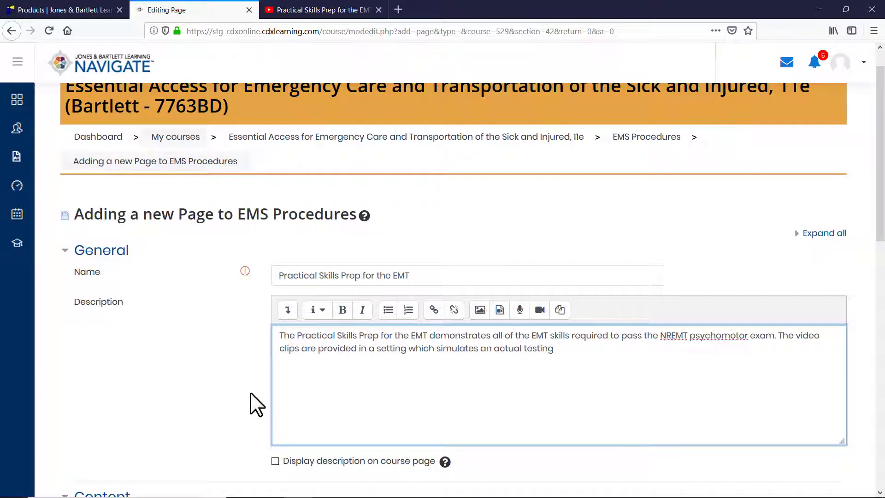
Expand the Content editor toolbar, switch to HTML source mode and focus the empty content area
scroll("down", 3)
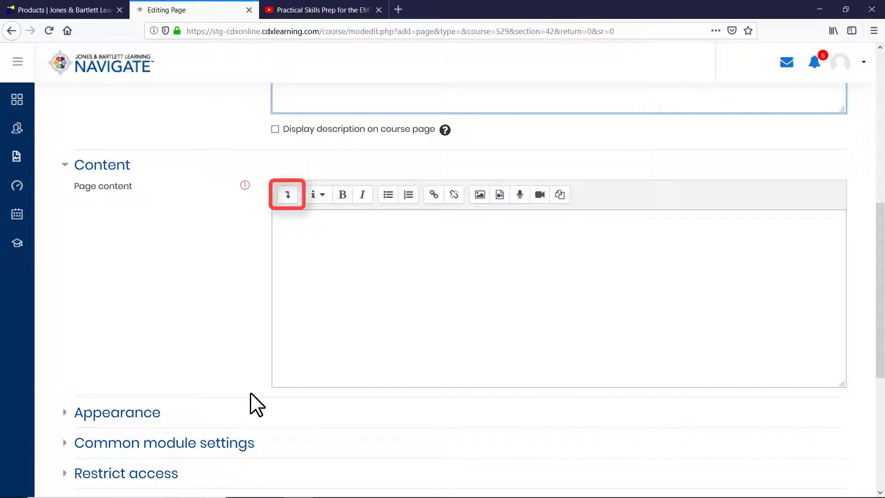
left_click(287, 195)
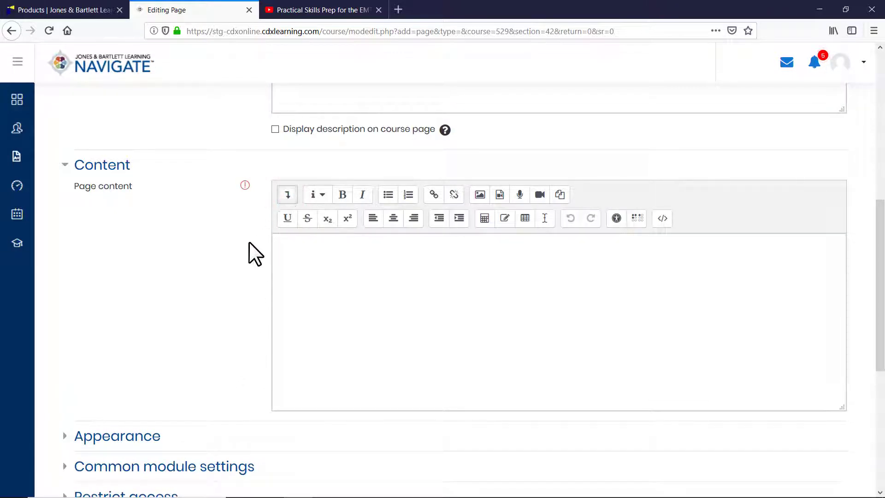
left_click(662, 219)
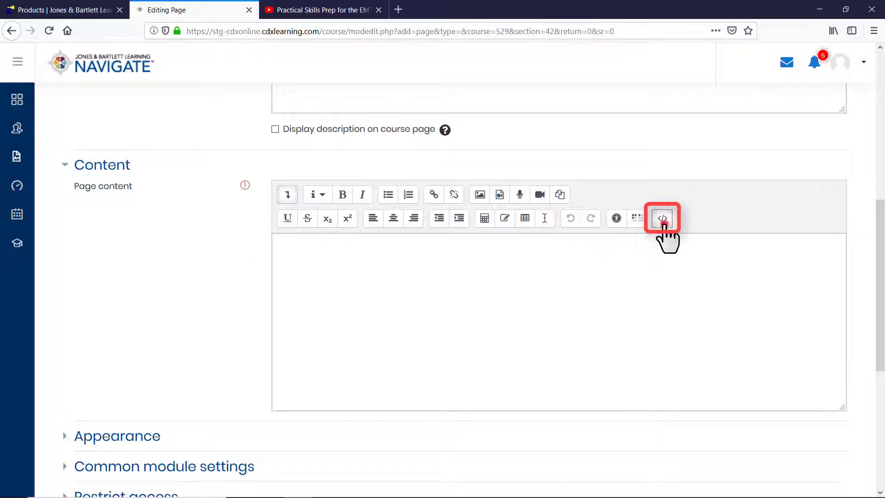
left_click(662, 219)
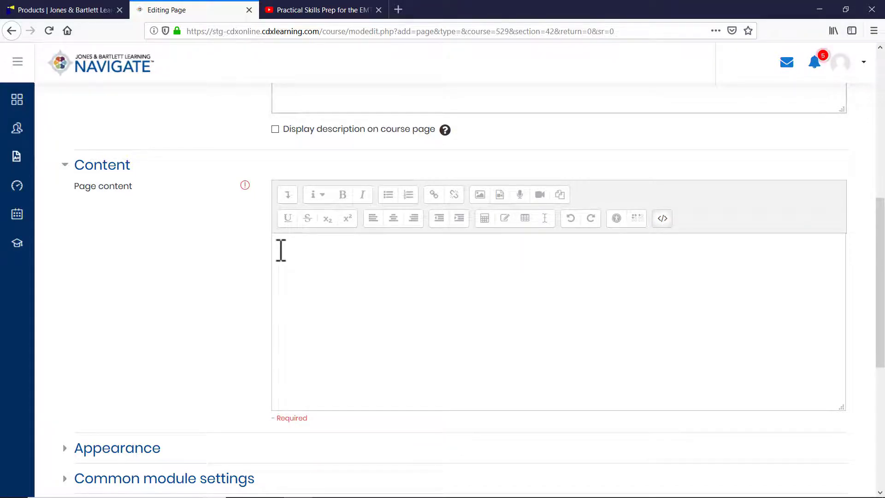
left_click(319, 10)
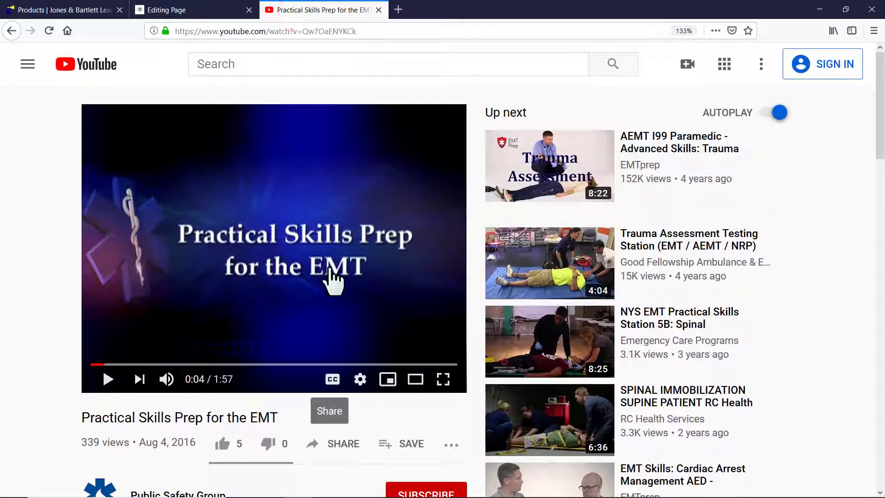
mouse_move(358, 473)
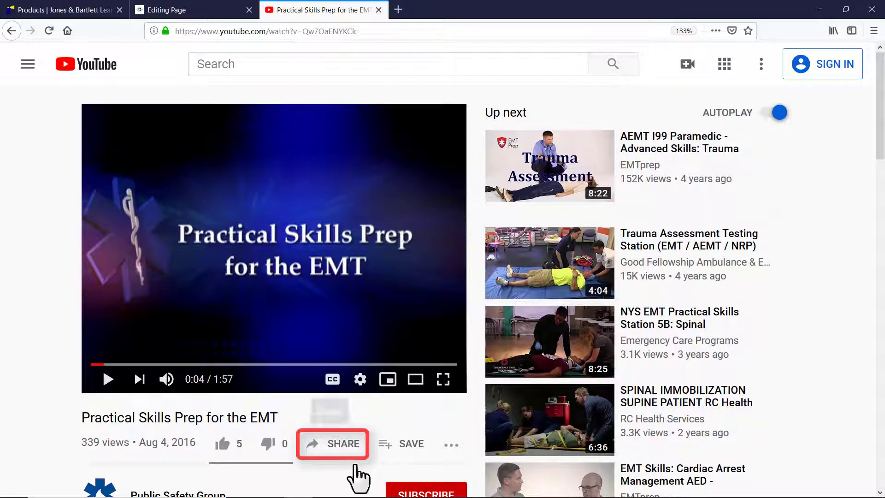
Get the video's iframe embed code from YouTube Share > Embed for the page content
left_click(333, 443)
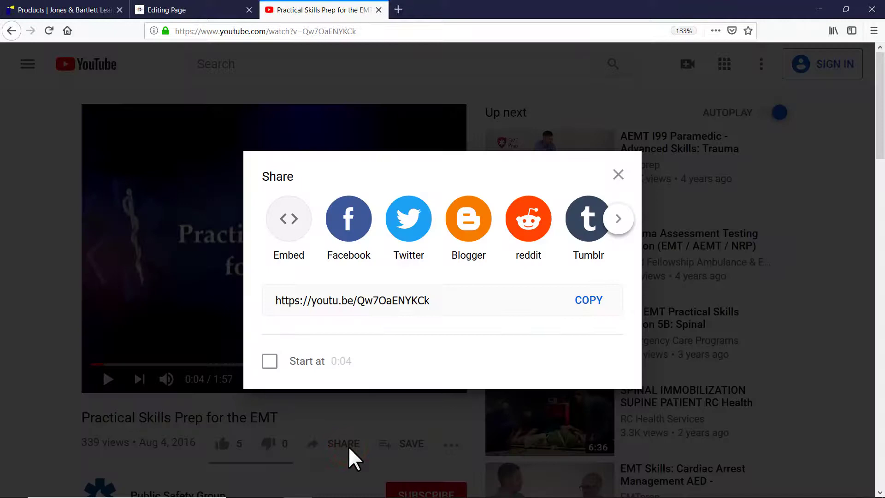
left_click(288, 219)
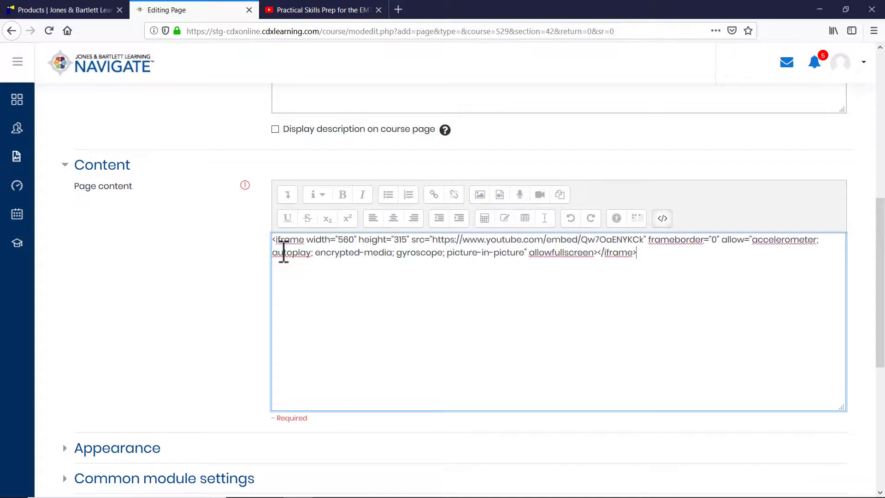
Expand Appearance, then Save and display the page with the embedded video
left_click(254, 289)
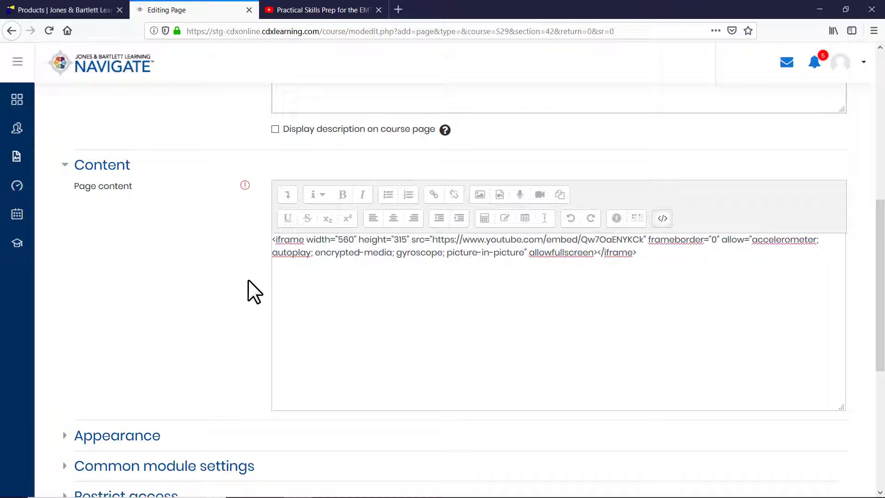
left_click(117, 435)
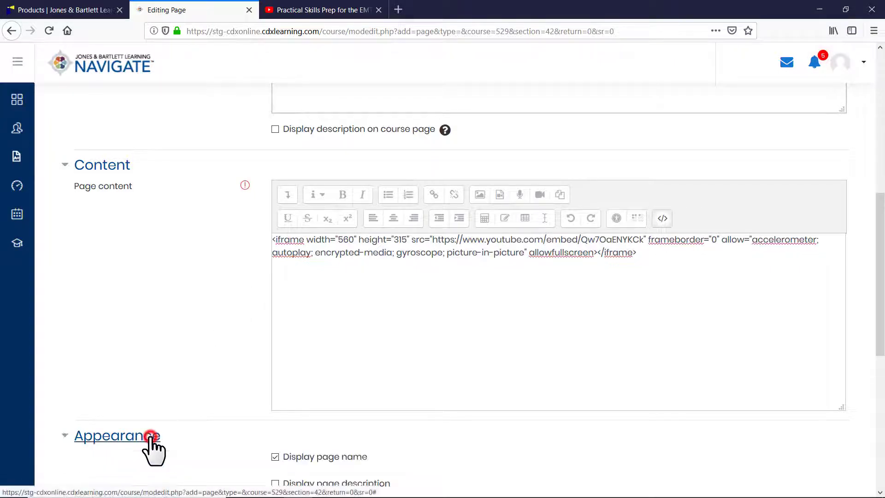
mouse_move(194, 447)
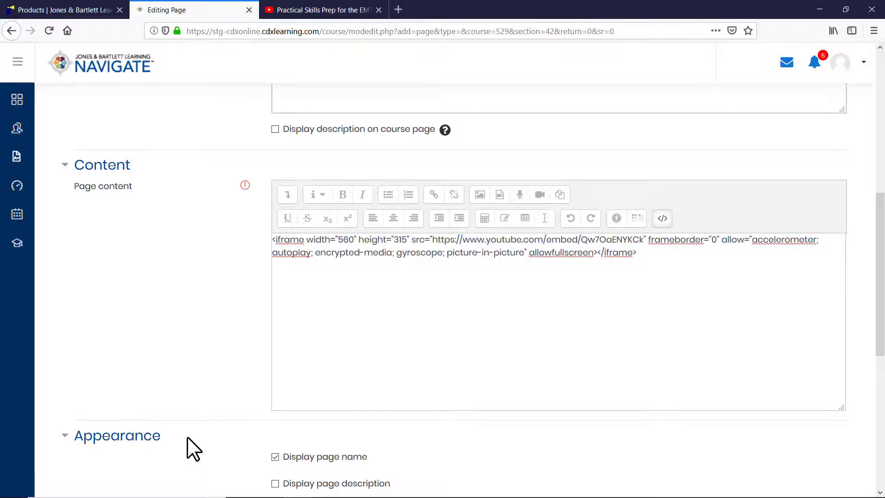
scroll("down", 3)
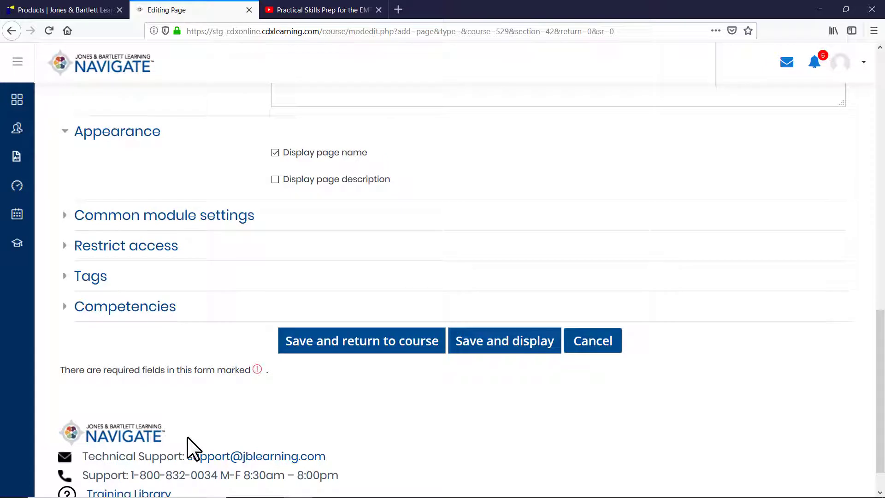
mouse_move(504, 340)
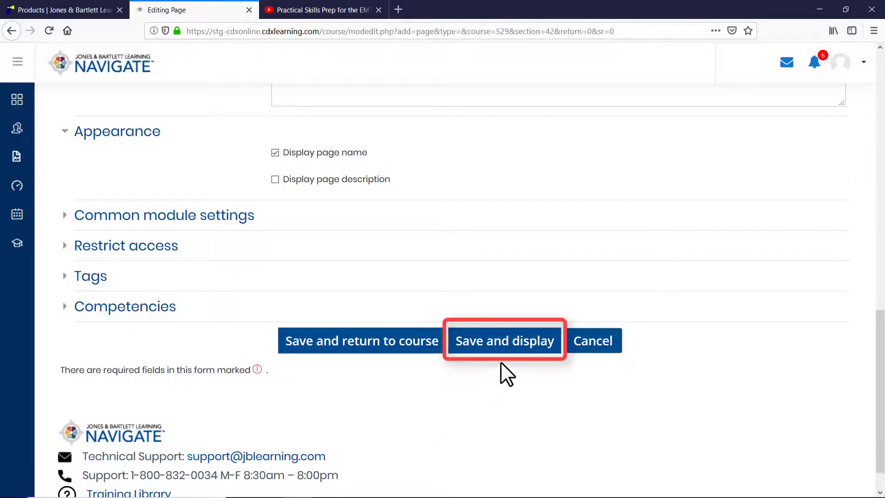
left_click(504, 340)
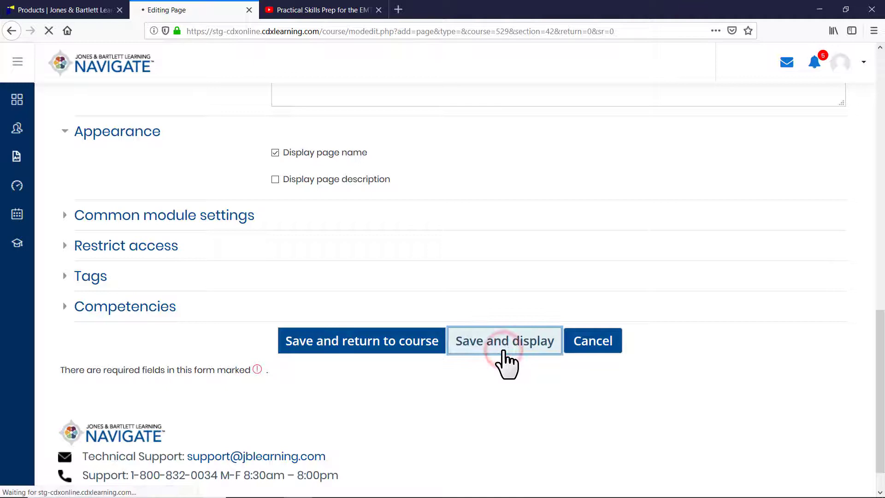
left_click(504, 340)
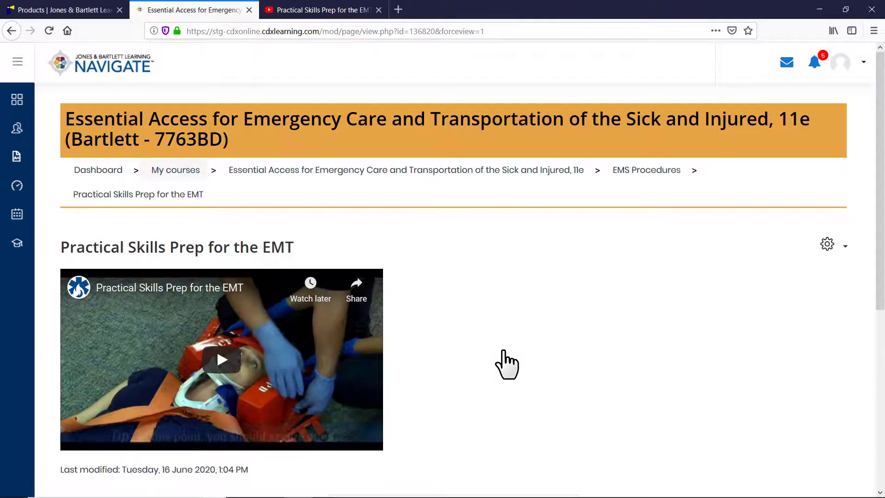
scroll("down", 3)
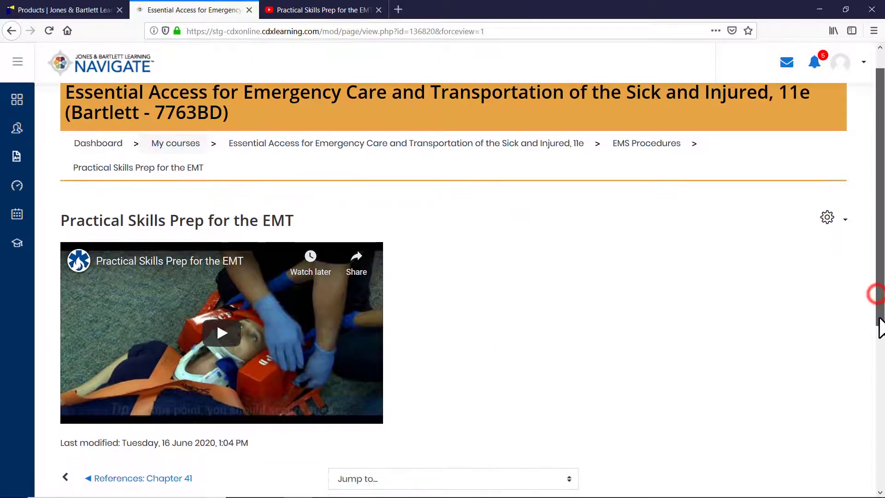
scroll("down", 3)
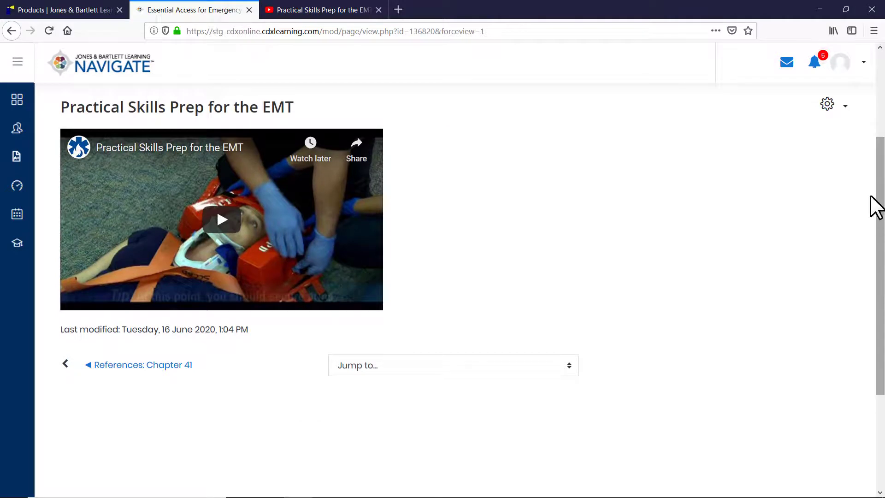
mouse_move(846, 125)
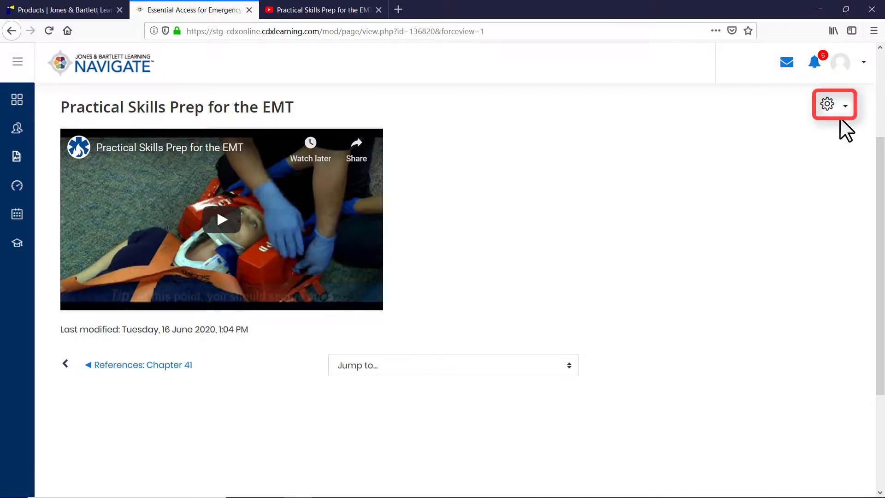
Choose Edit settings from the page's gear menu to reopen its settings form
left_click(825, 104)
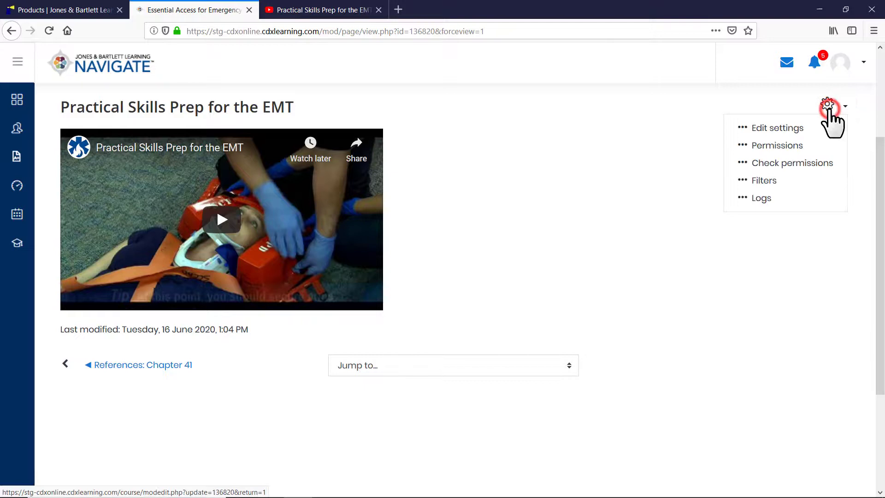
left_click(777, 128)
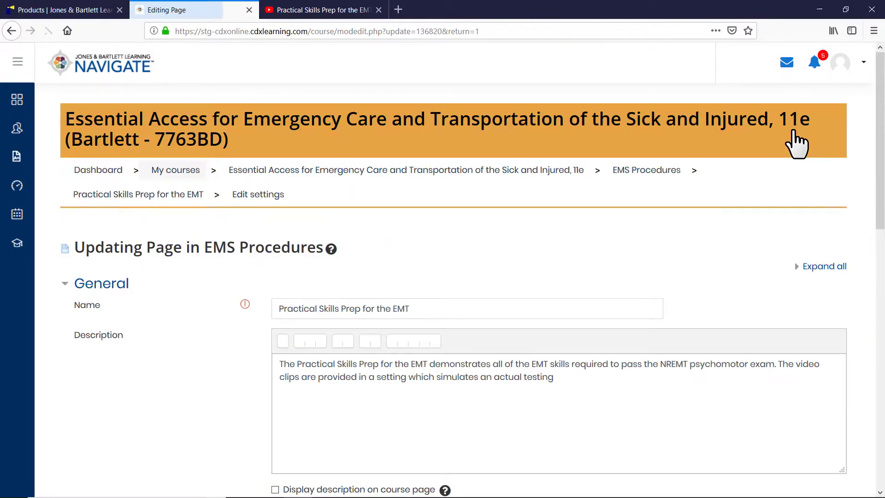